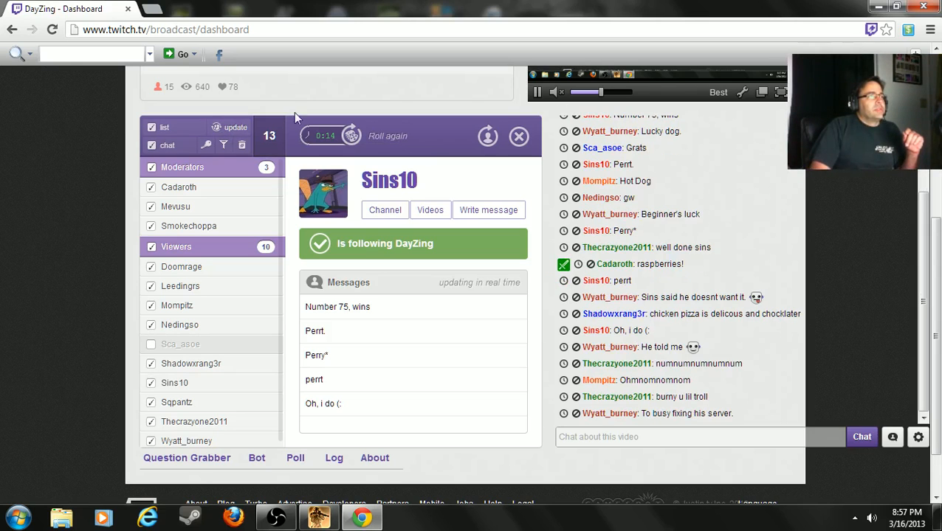
mouse_move(235, 127)
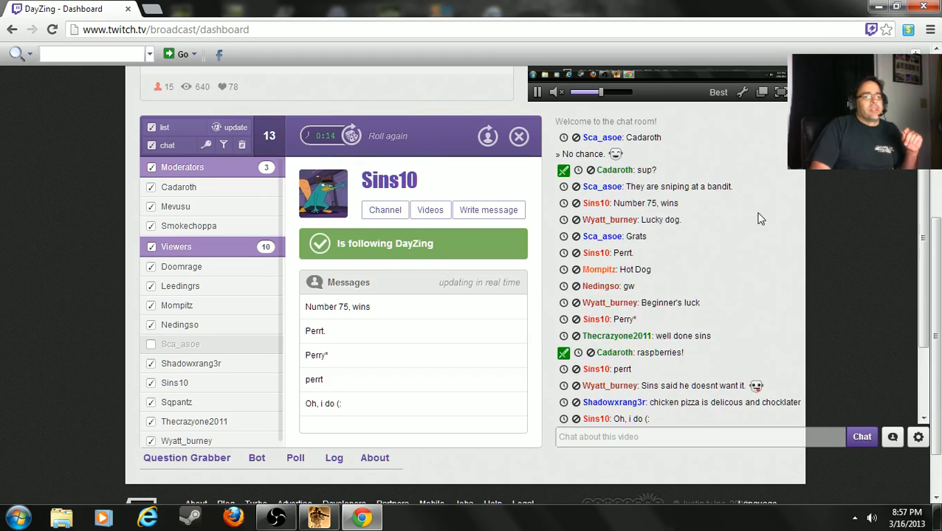
- Uncheck previous winner Sins10 (Viewers) and moderator Smokeshoppa so neither can be drawn
scroll(down, 3)
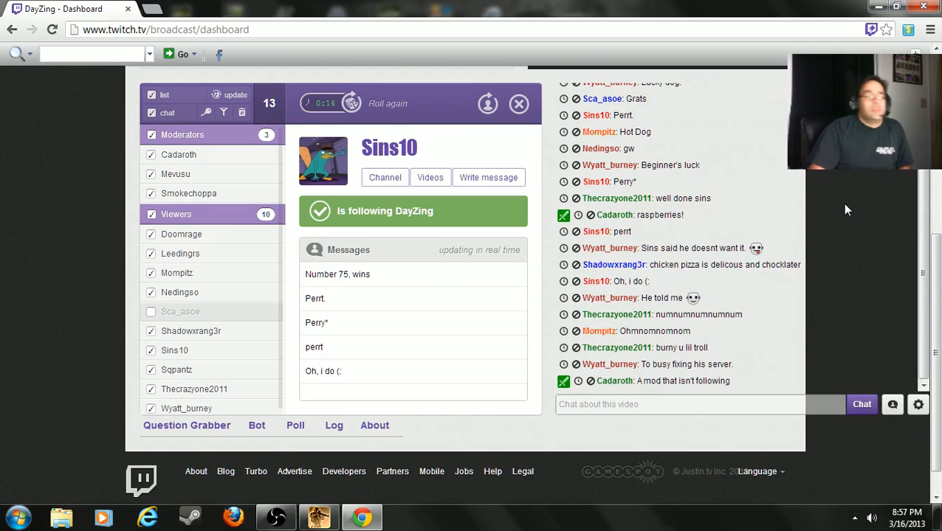
mouse_move(797, 328)
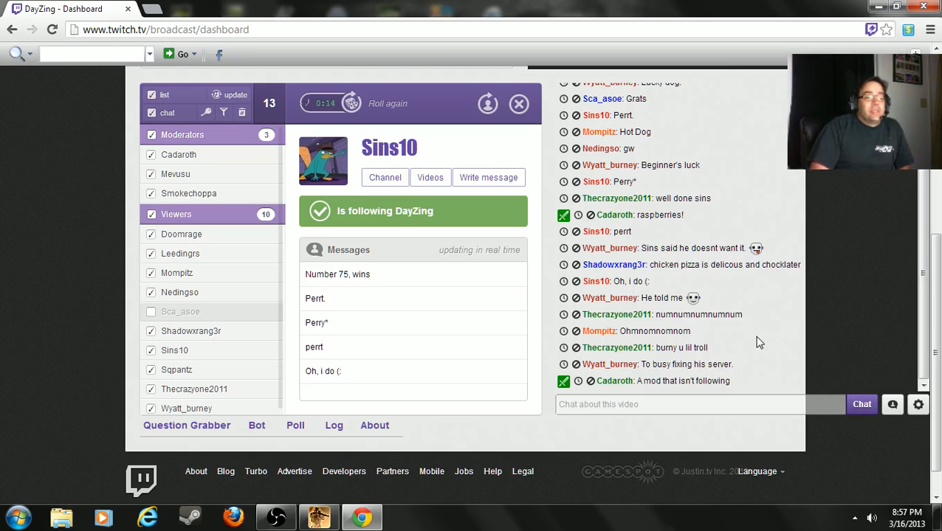
mouse_move(745, 319)
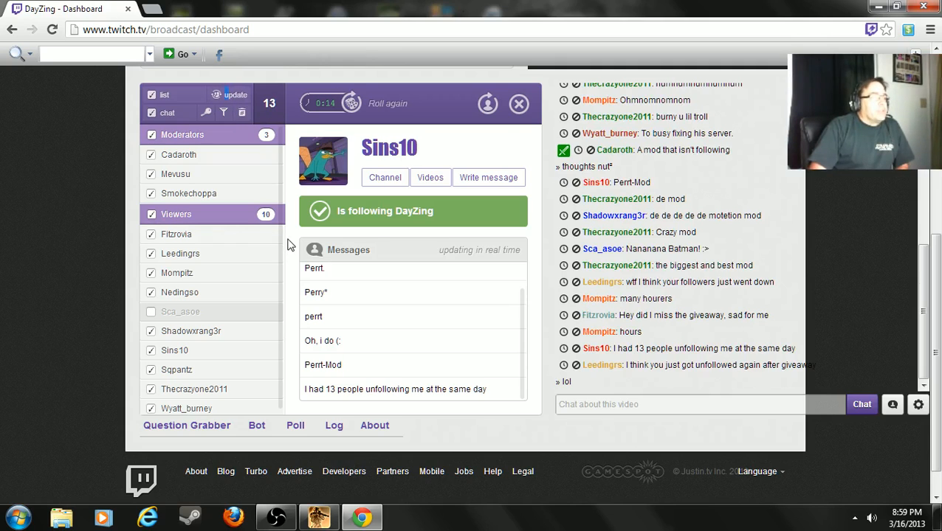
mouse_move(354, 224)
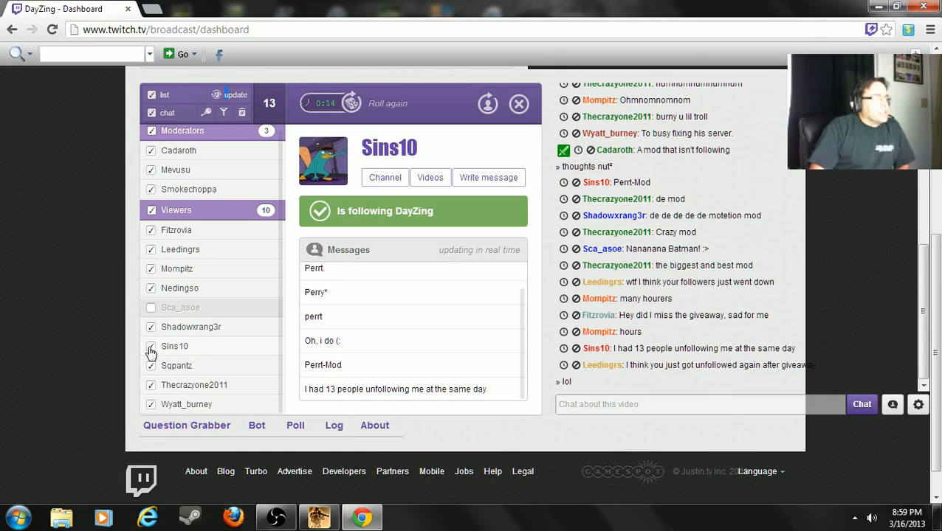
click(150, 346)
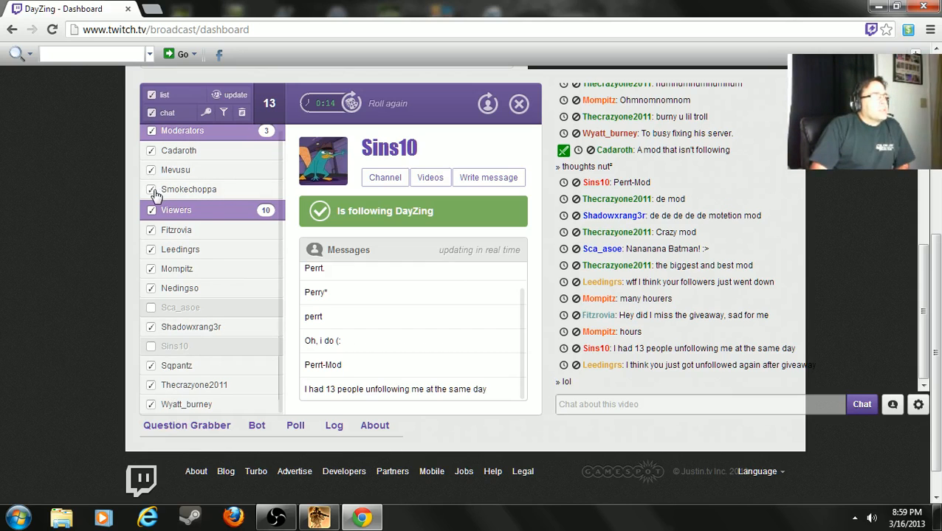
click(150, 189)
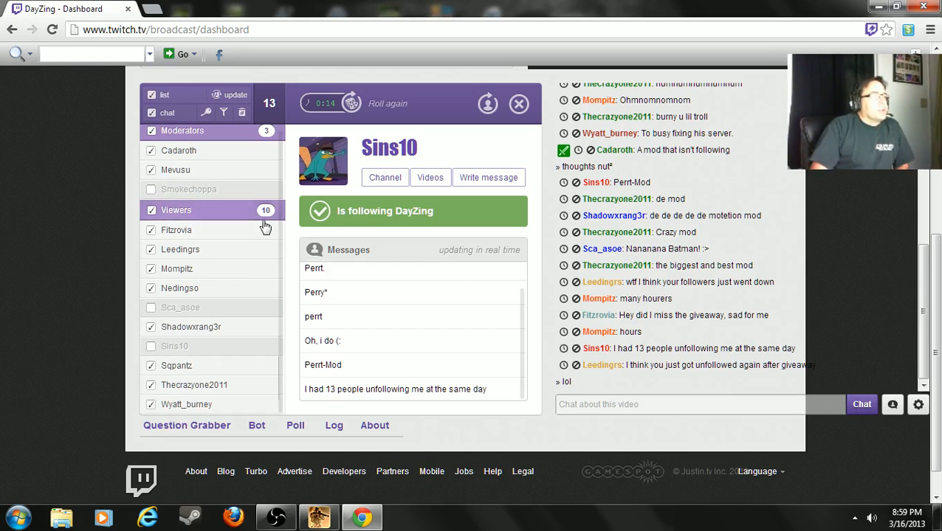
mouse_move(195, 198)
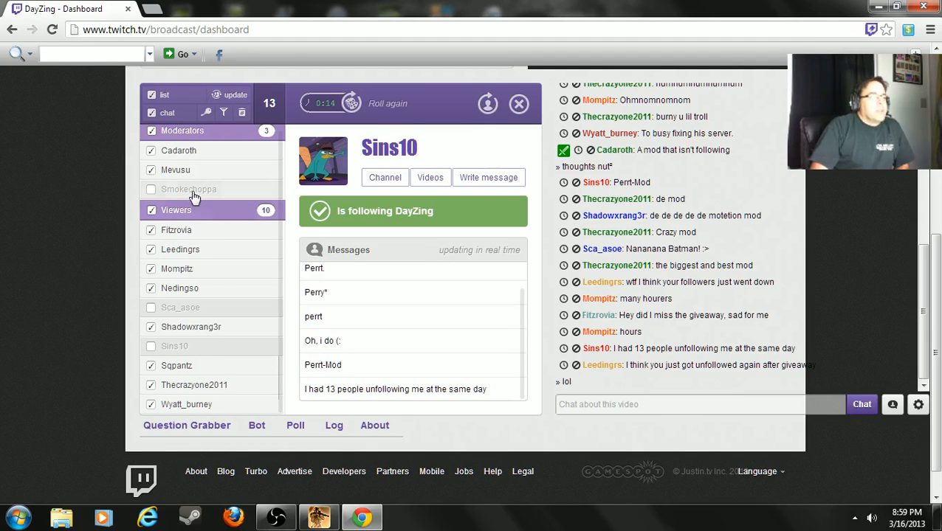
mouse_move(390, 141)
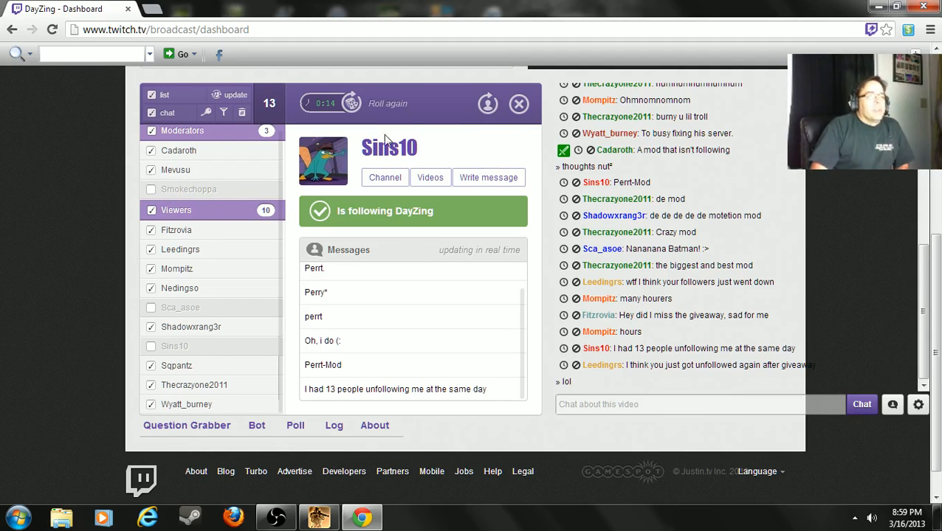
mouse_move(443, 325)
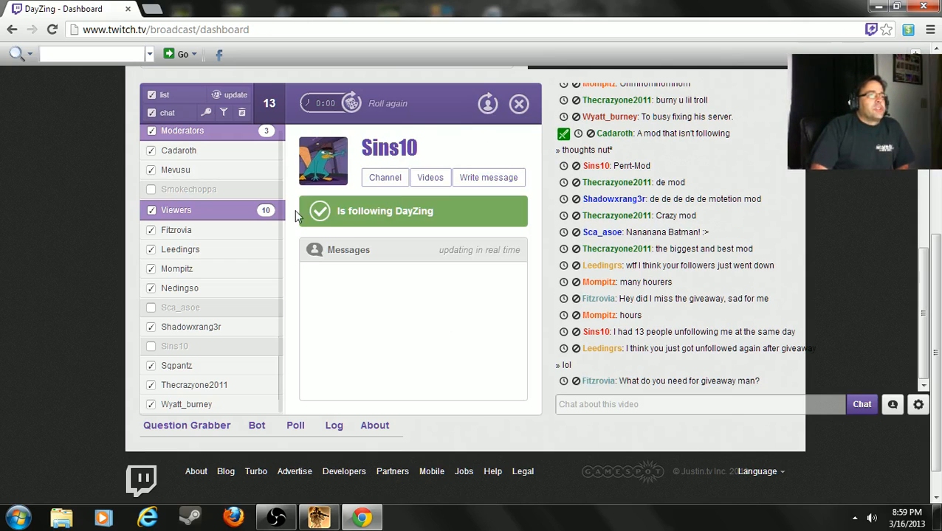
mouse_move(258, 115)
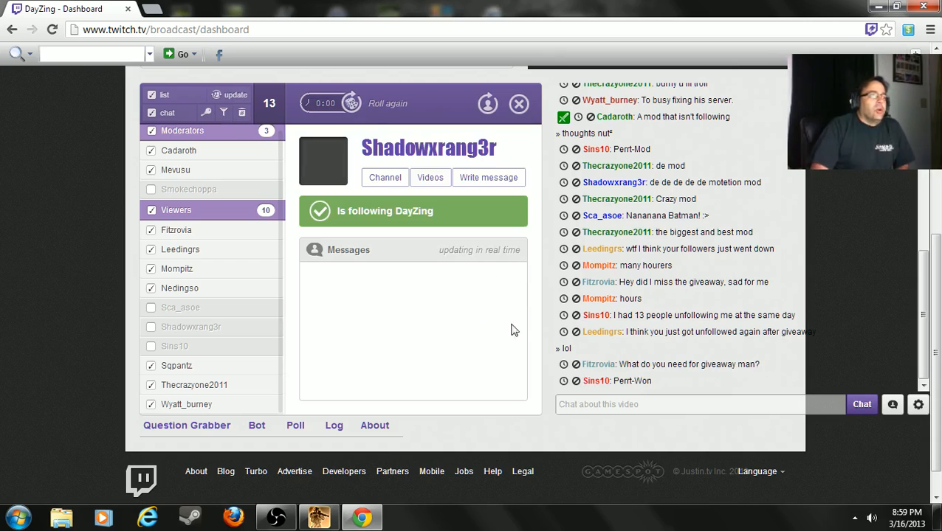
mouse_move(837, 292)
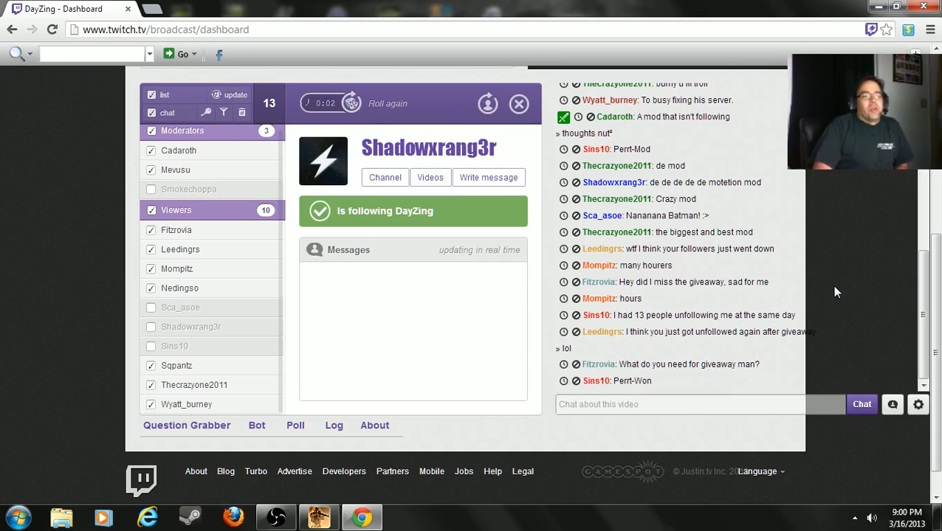